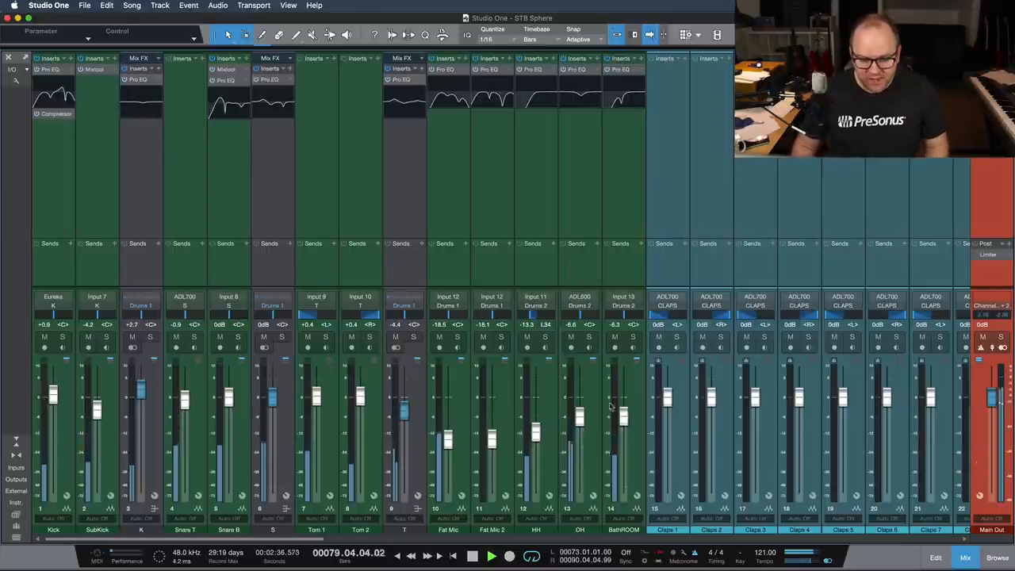
- Switch the Main Out console meter from Peak/RMS to the K-12 scale
scroll("right", 3)
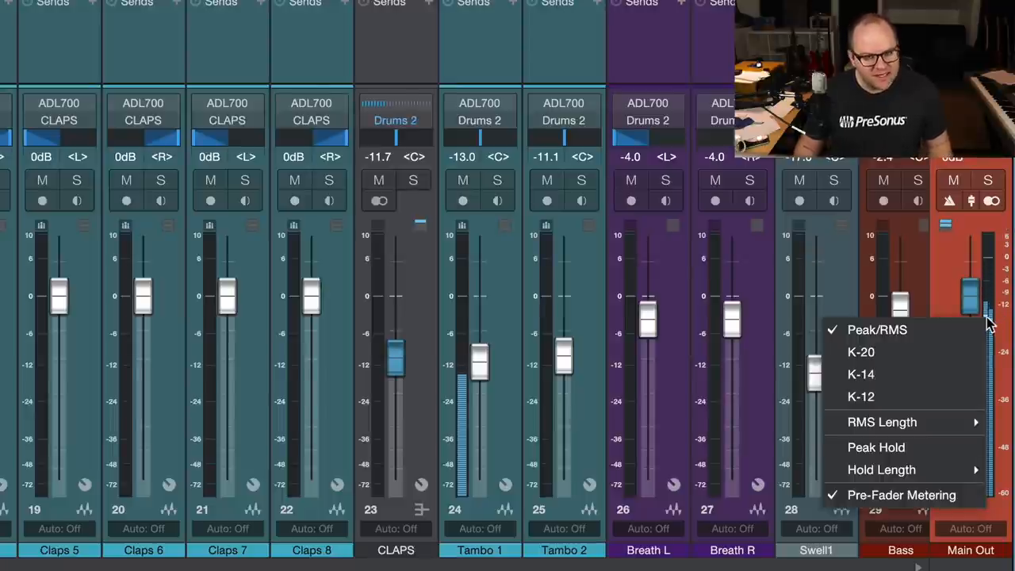
mouse_move(912, 327)
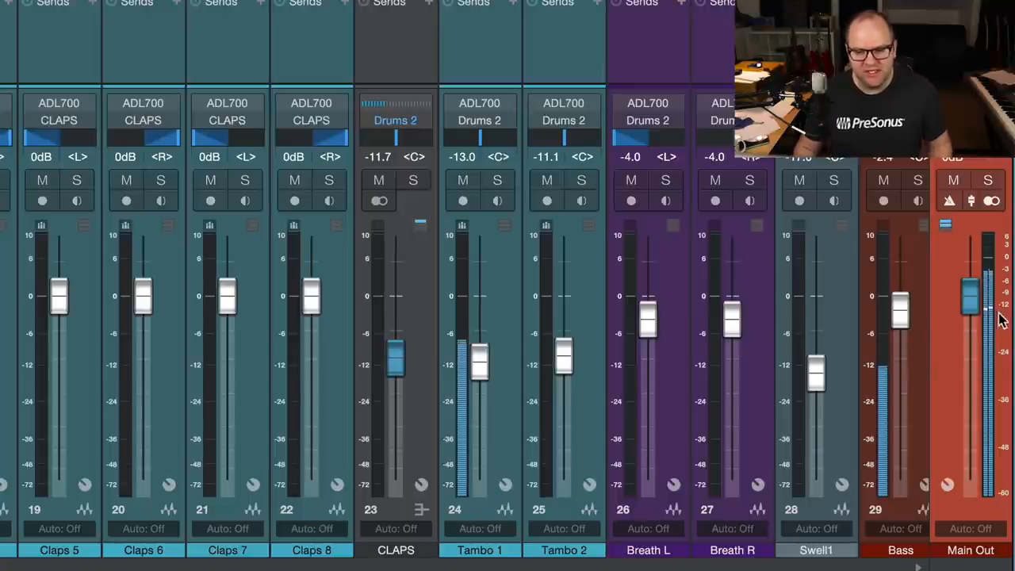
right_click(987, 285)
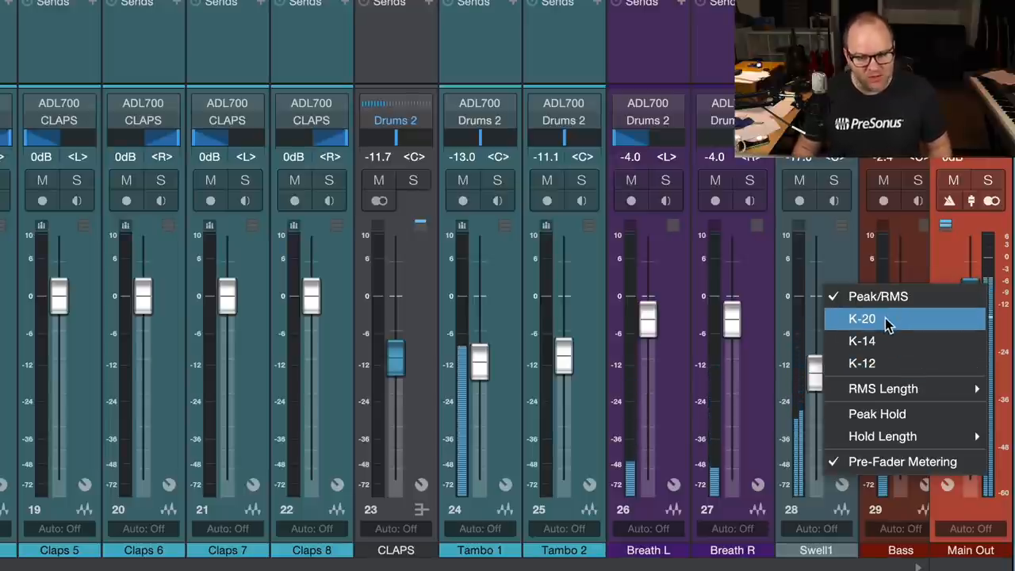
mouse_move(883, 363)
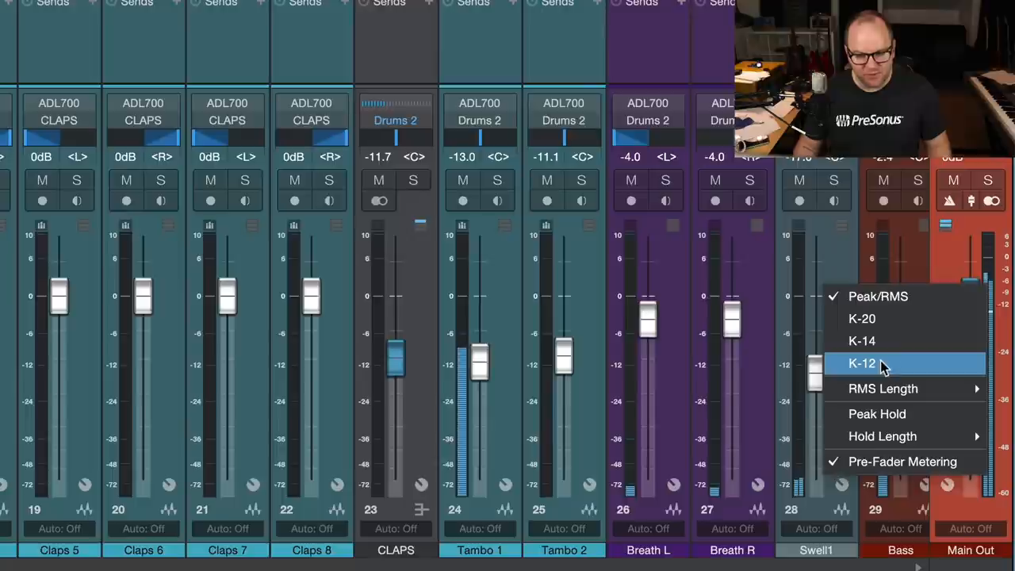
left_click(861, 363)
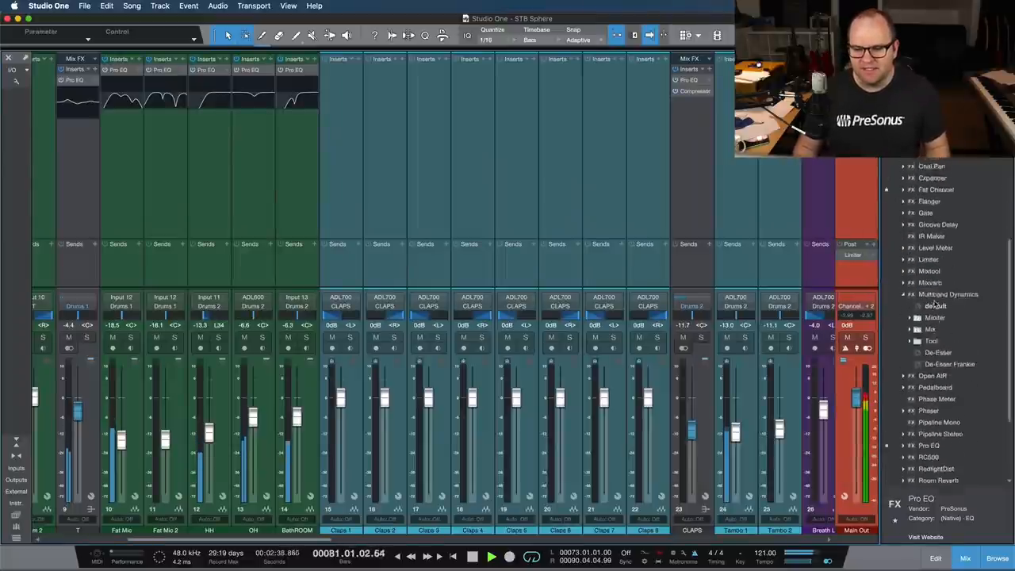
- Collapse Multiband Dynamics presets and add Level Meter to the Main Out inserts
scroll("down", 3)
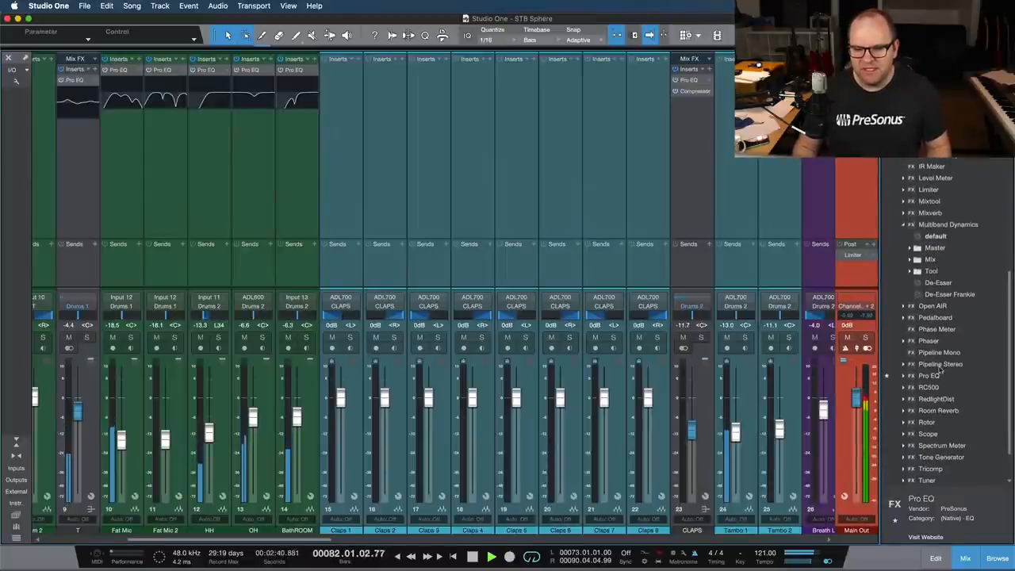
scroll("up", 3)
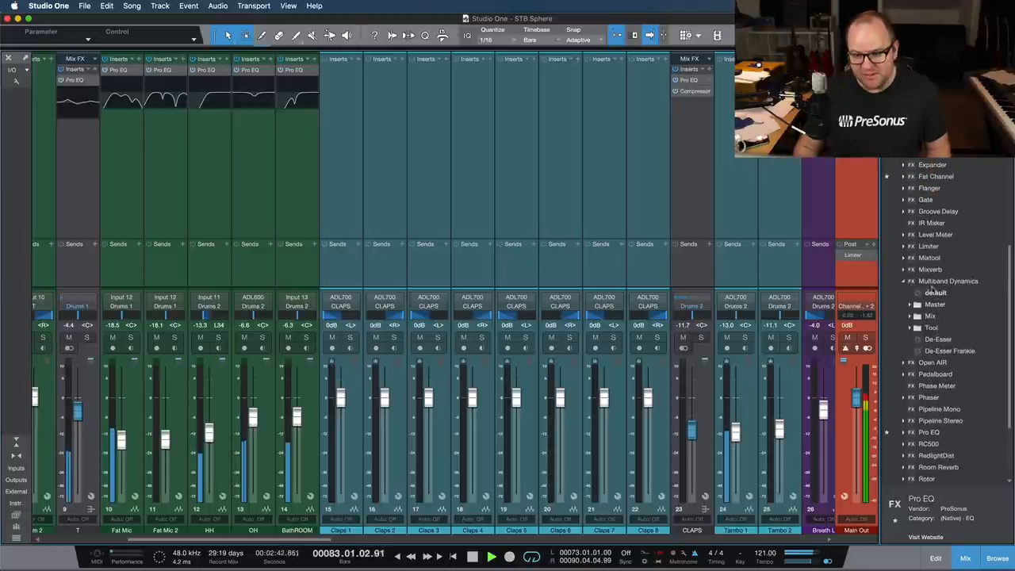
left_click(947, 281)
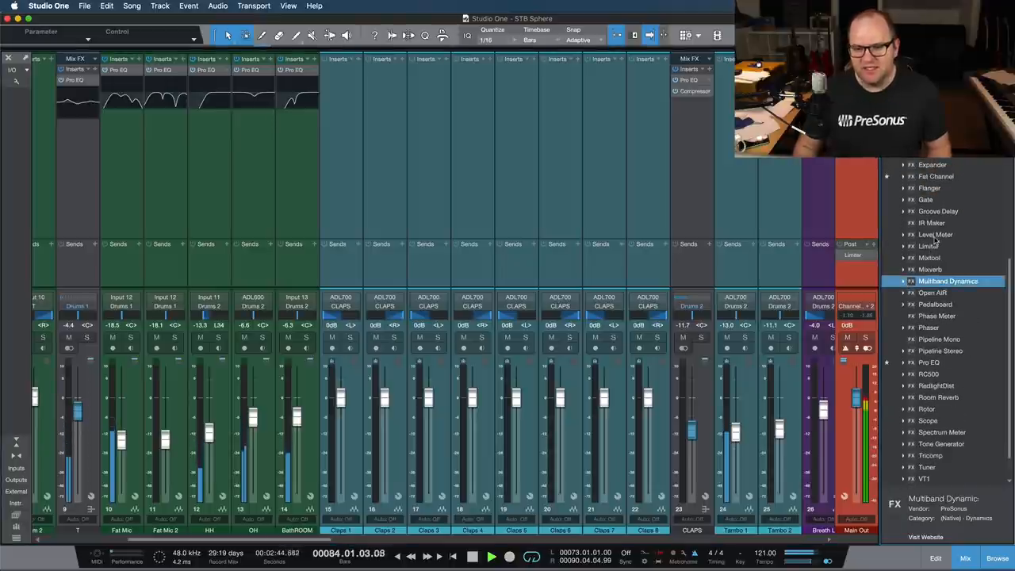
mouse_move(936, 234)
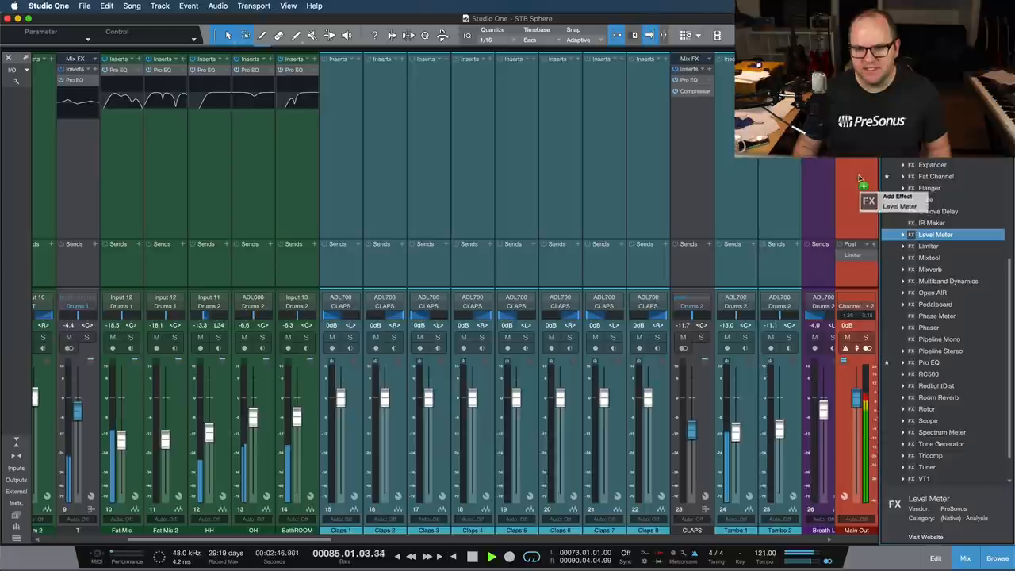
left_click(935, 233)
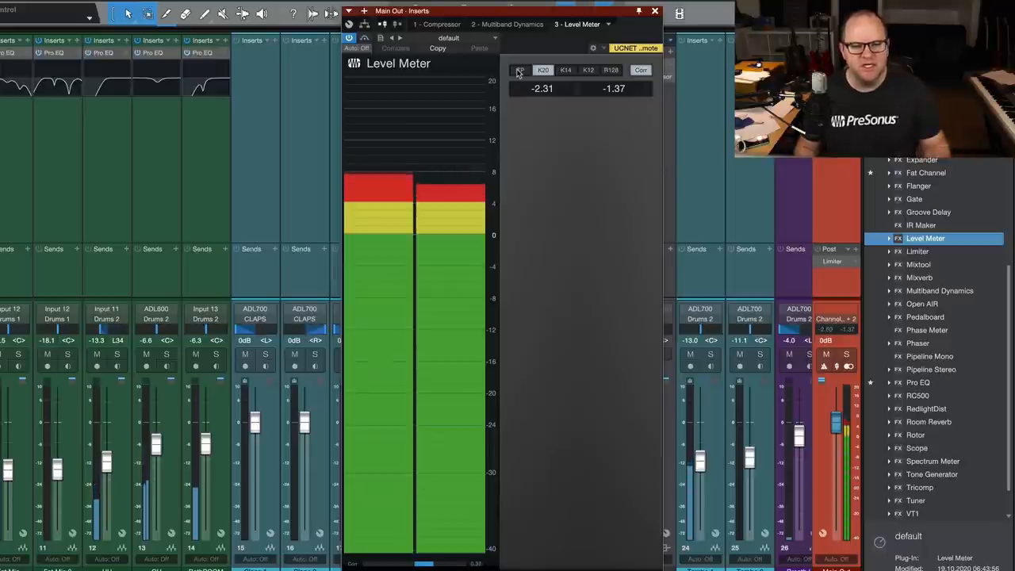
- Compare True Peak and K20 modes on the Level Meter, ending in K20
left_click(520, 70)
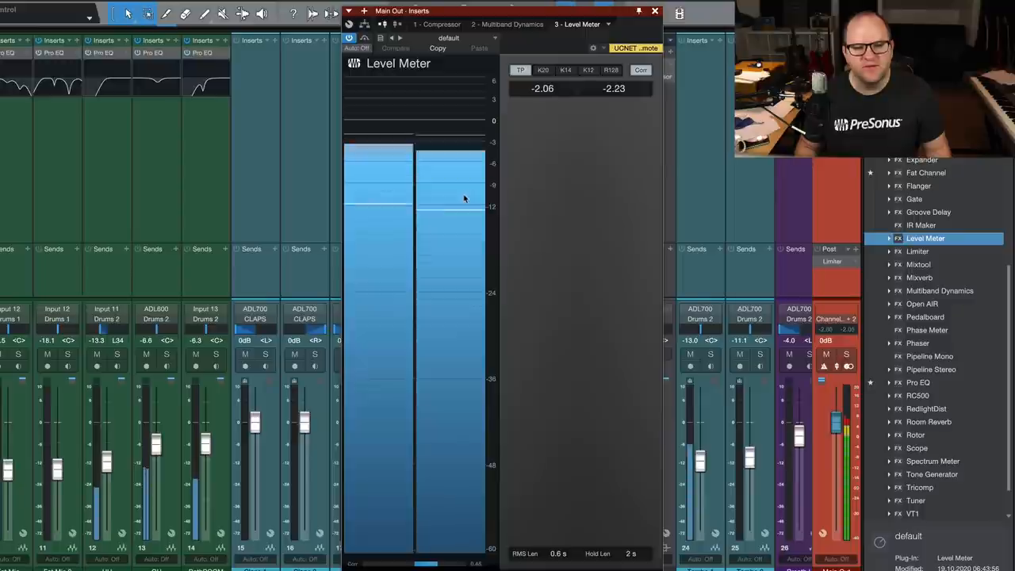
mouse_move(493, 213)
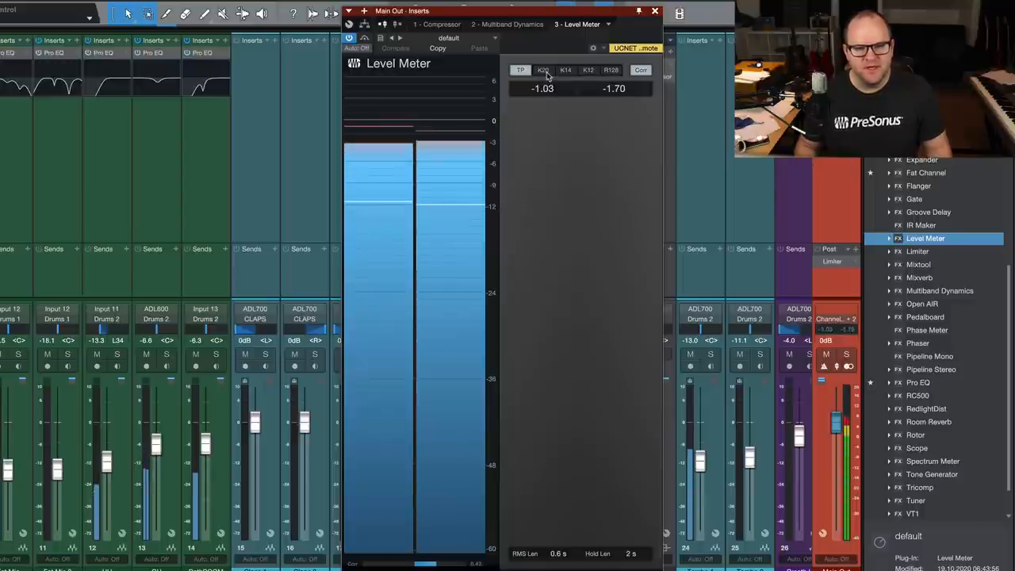
left_click(543, 69)
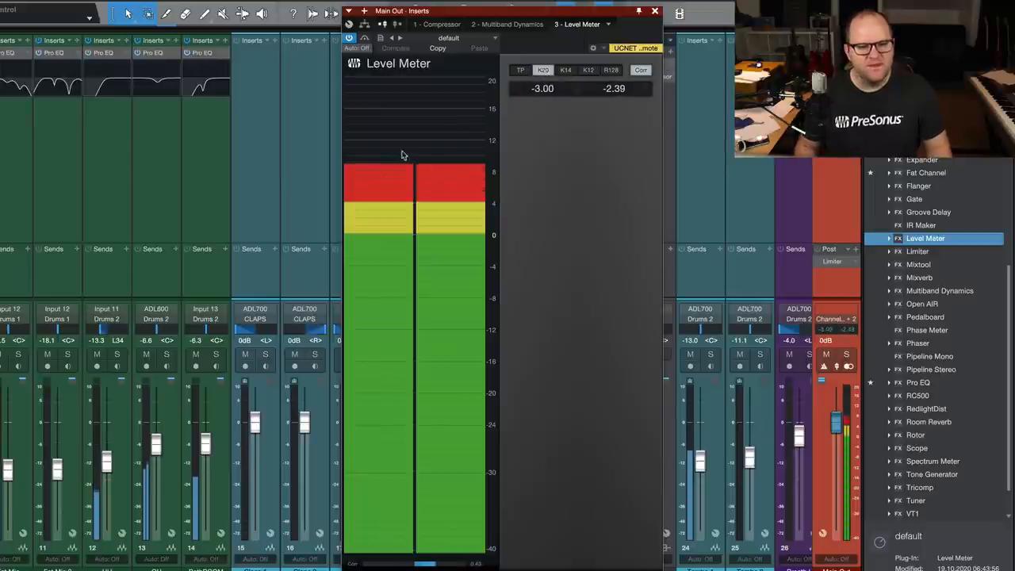
left_click(543, 70)
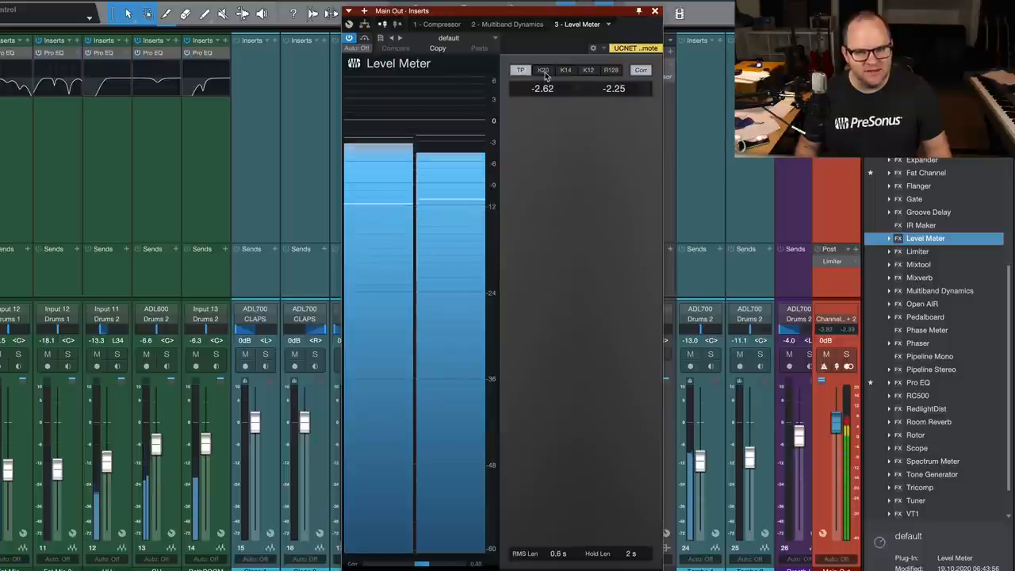
left_click(543, 69)
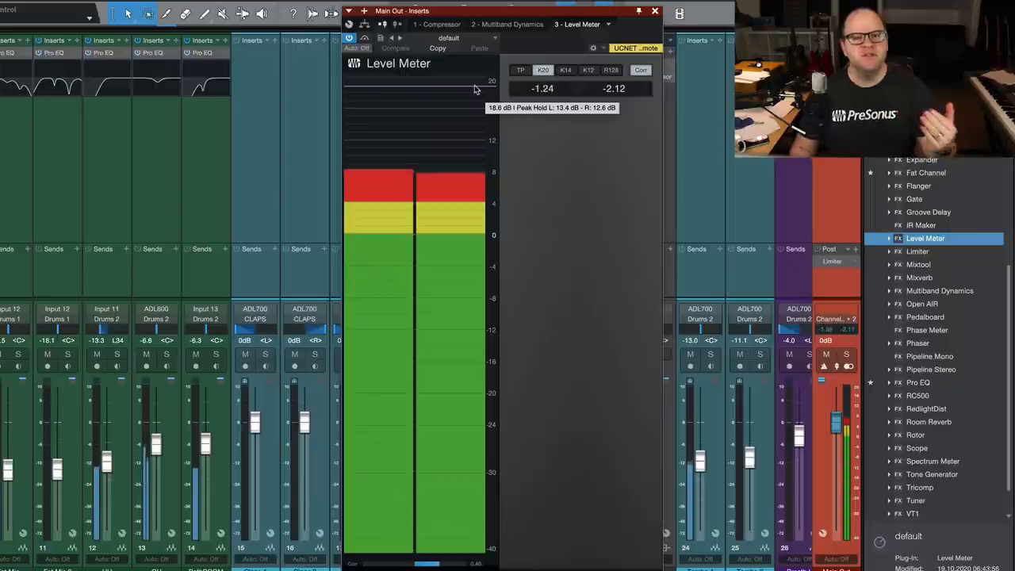
mouse_move(569, 153)
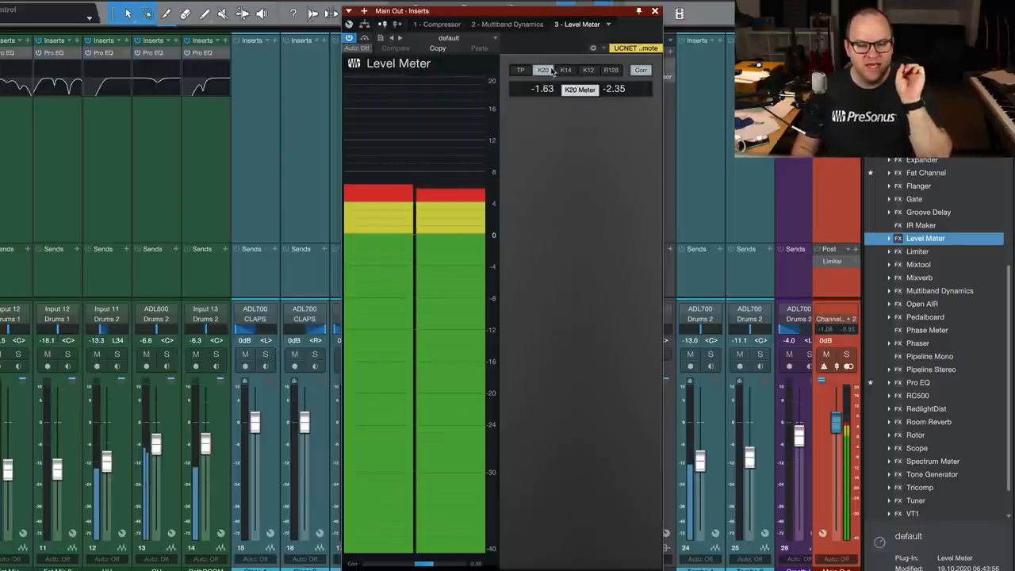
left_click(566, 69)
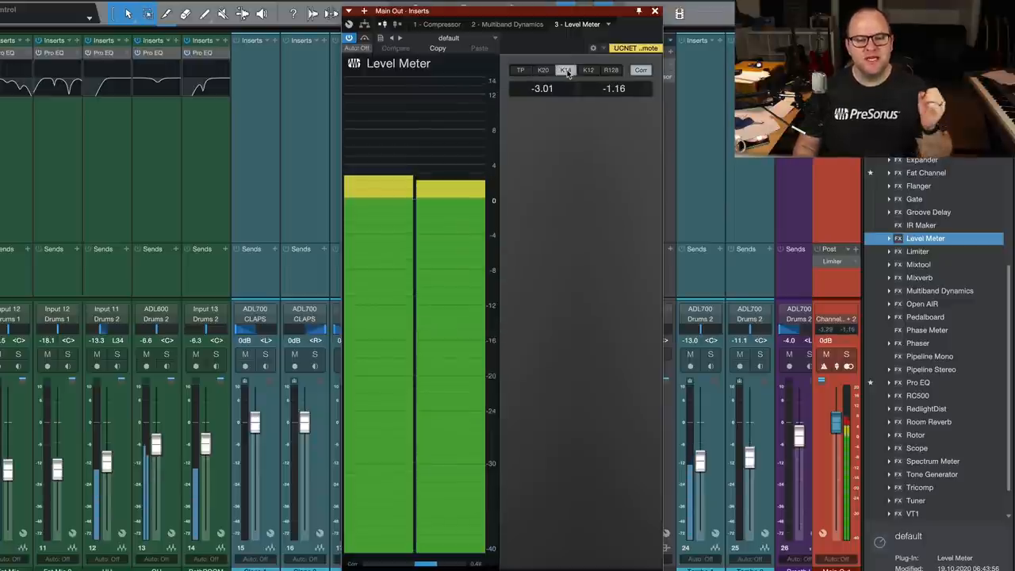
left_click(566, 70)
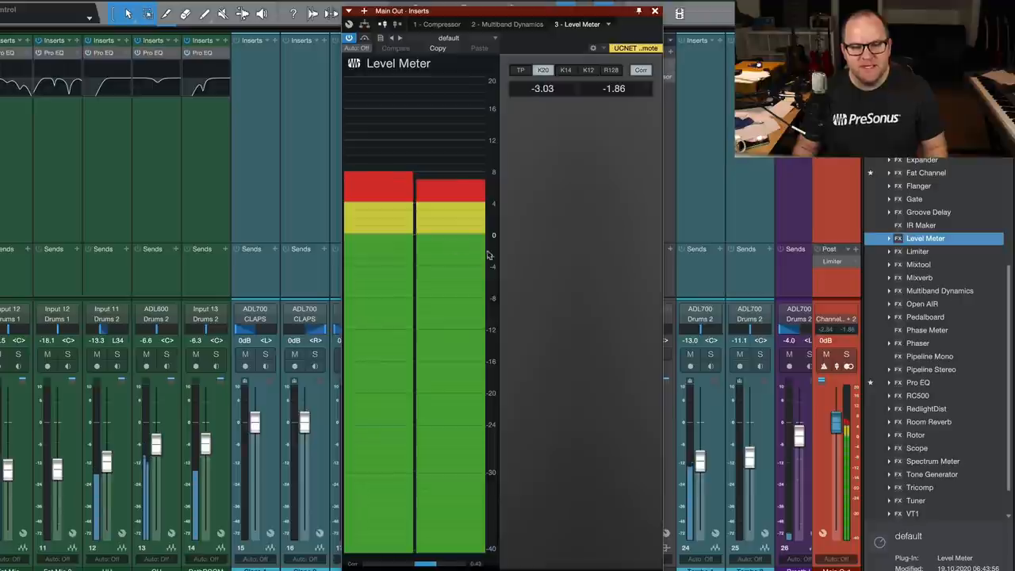
mouse_move(472, 232)
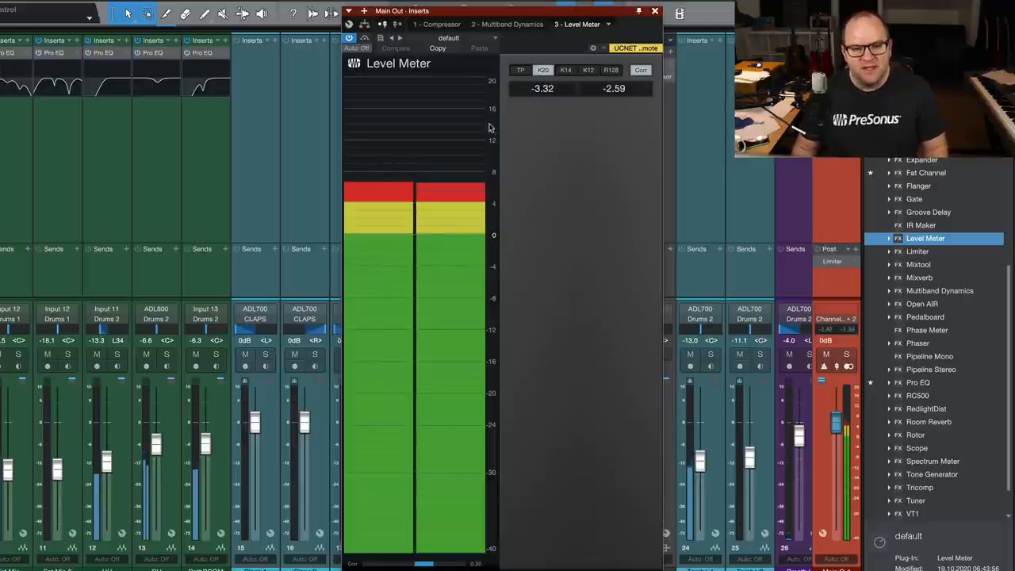
mouse_move(492, 230)
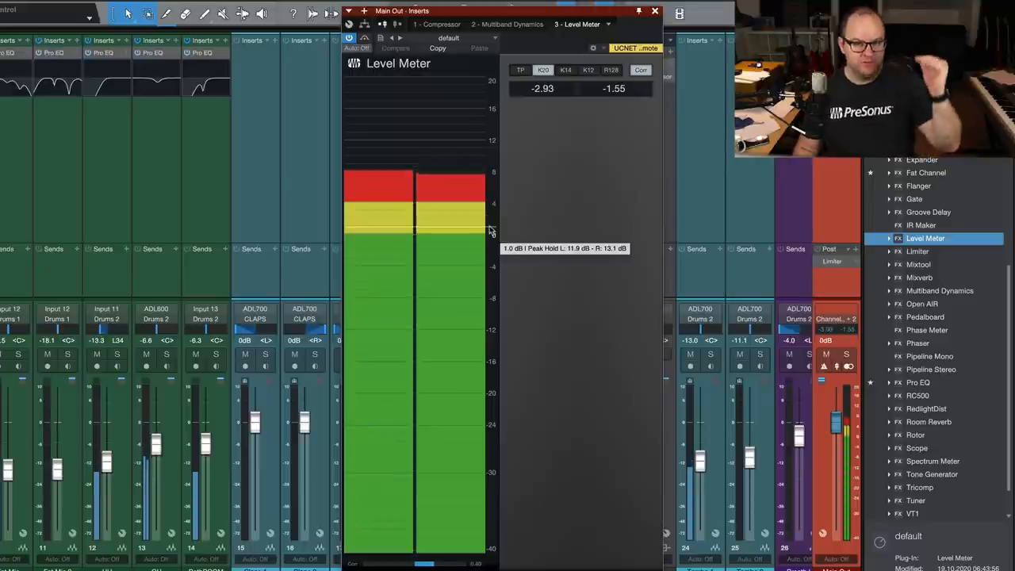
mouse_move(488, 234)
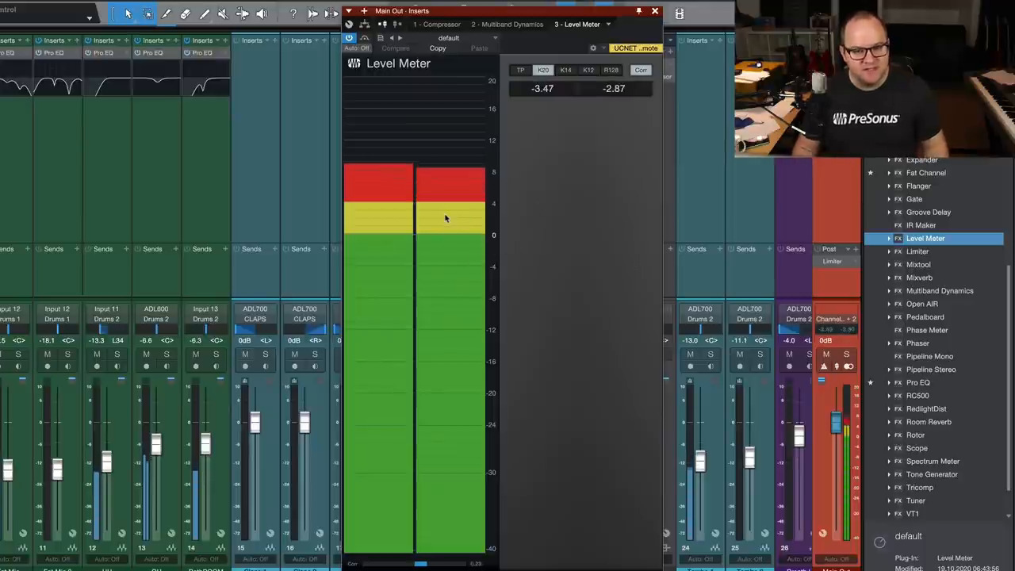
mouse_move(449, 214)
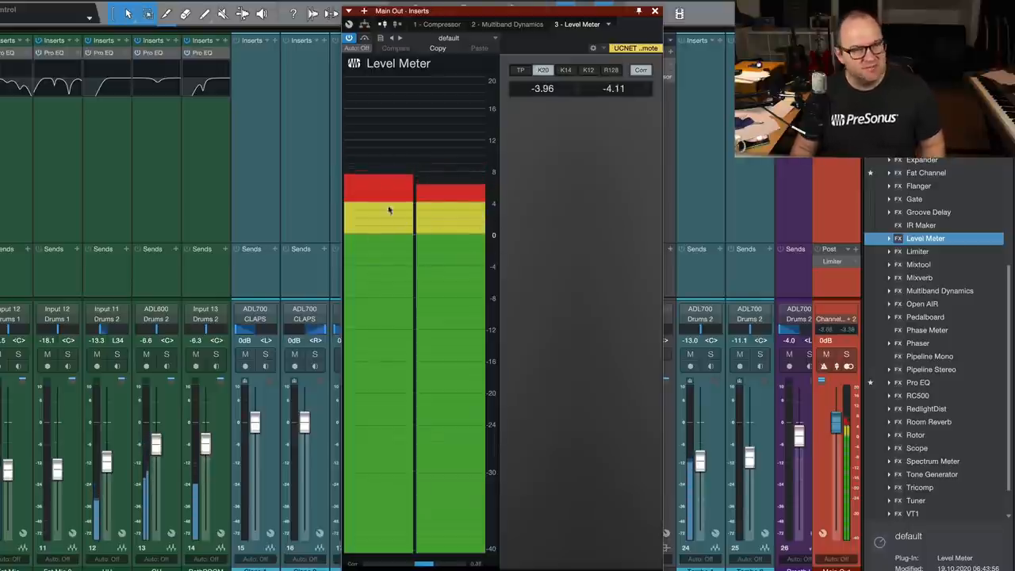
mouse_move(434, 176)
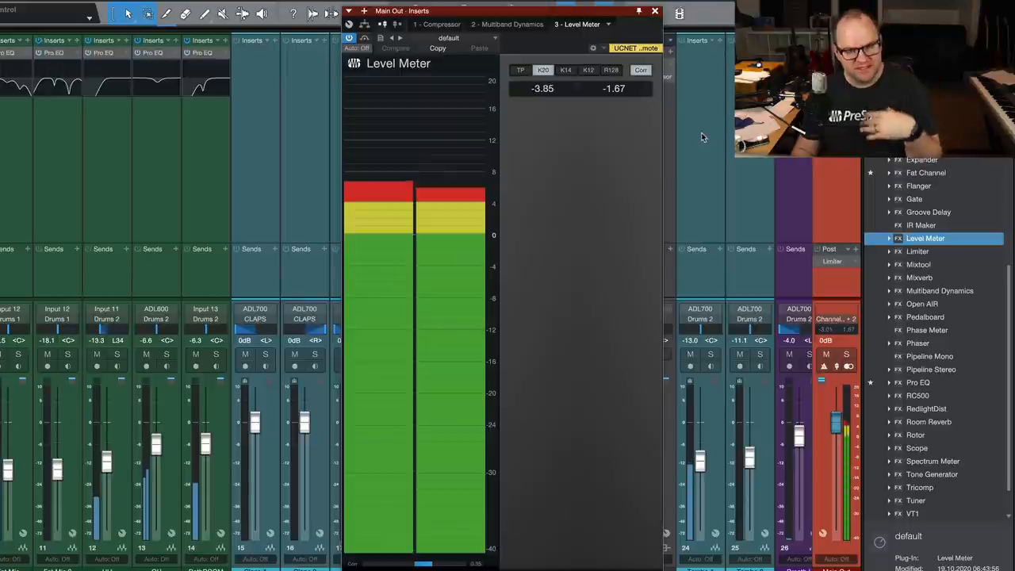
mouse_move(570, 87)
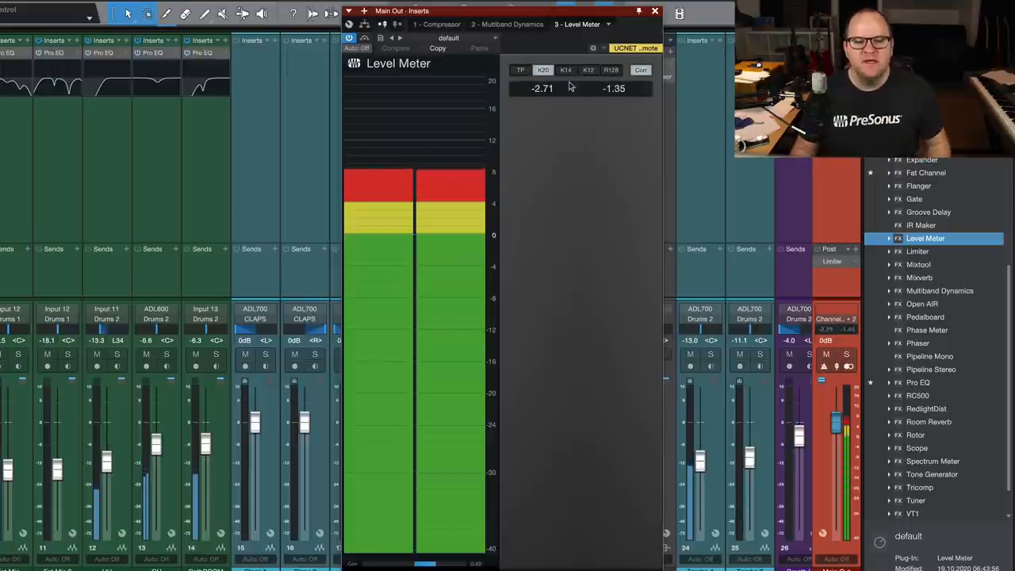
left_click(565, 70)
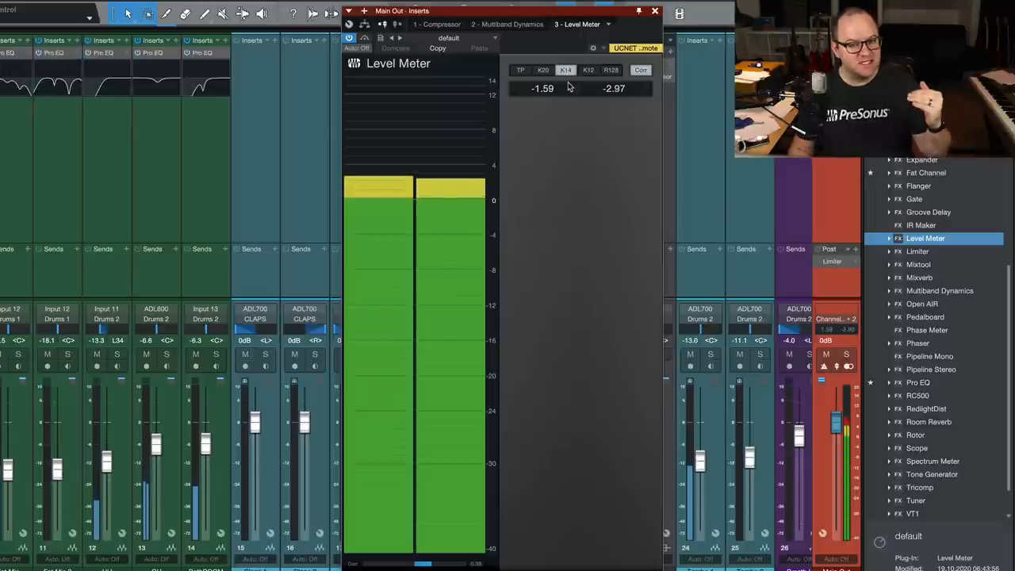
left_click(543, 70)
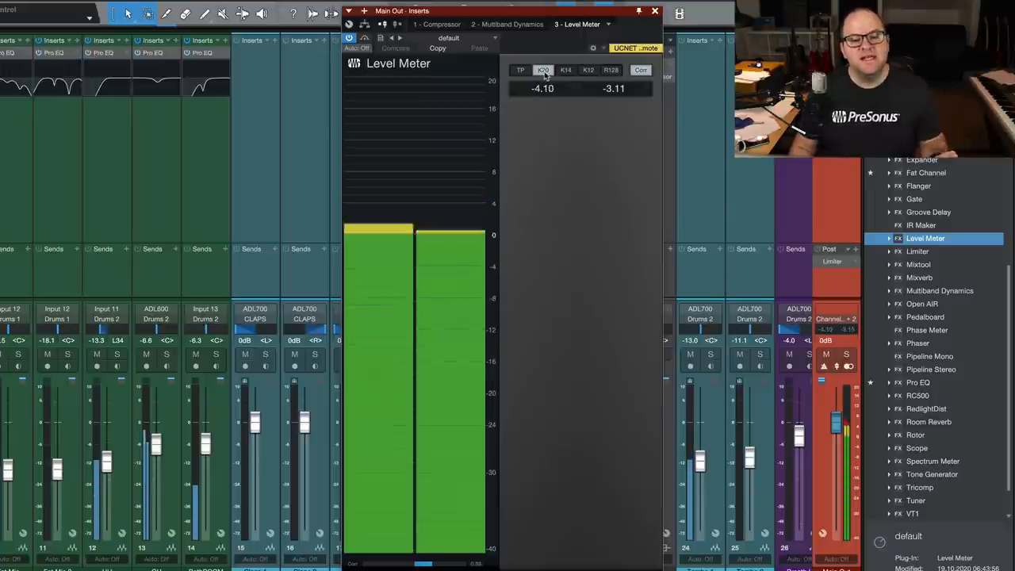
left_click(565, 70)
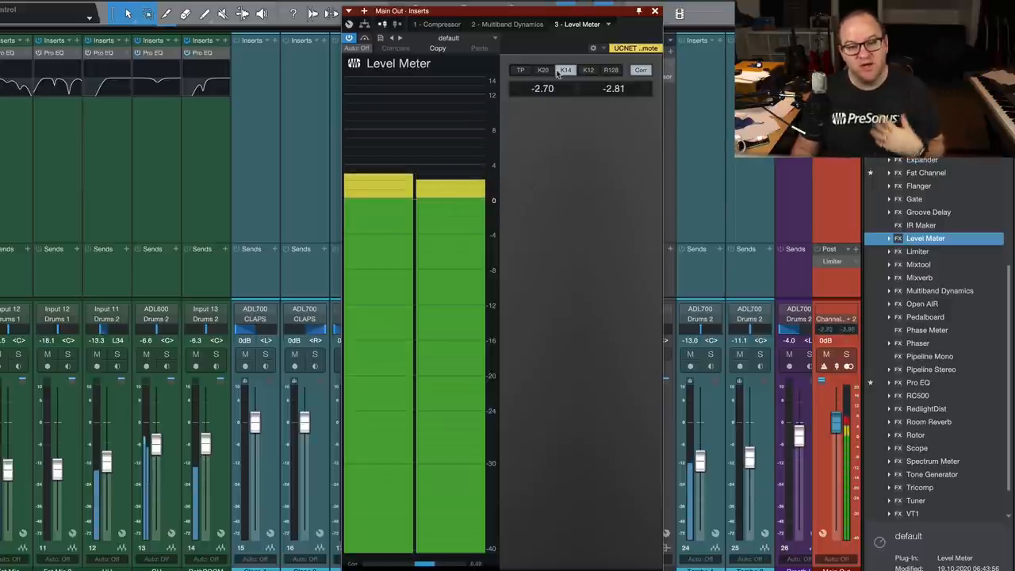
mouse_move(565, 69)
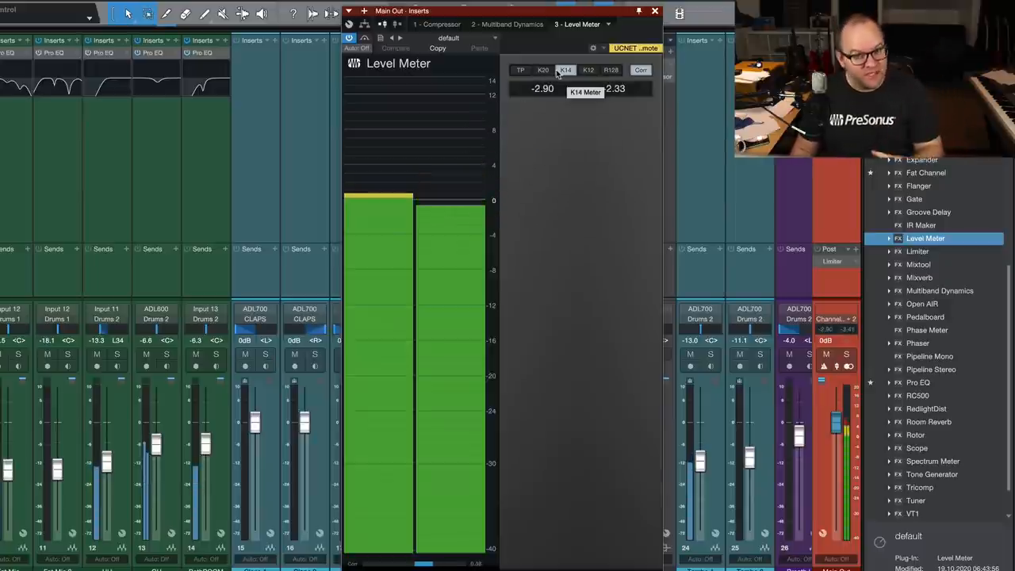
left_click(543, 70)
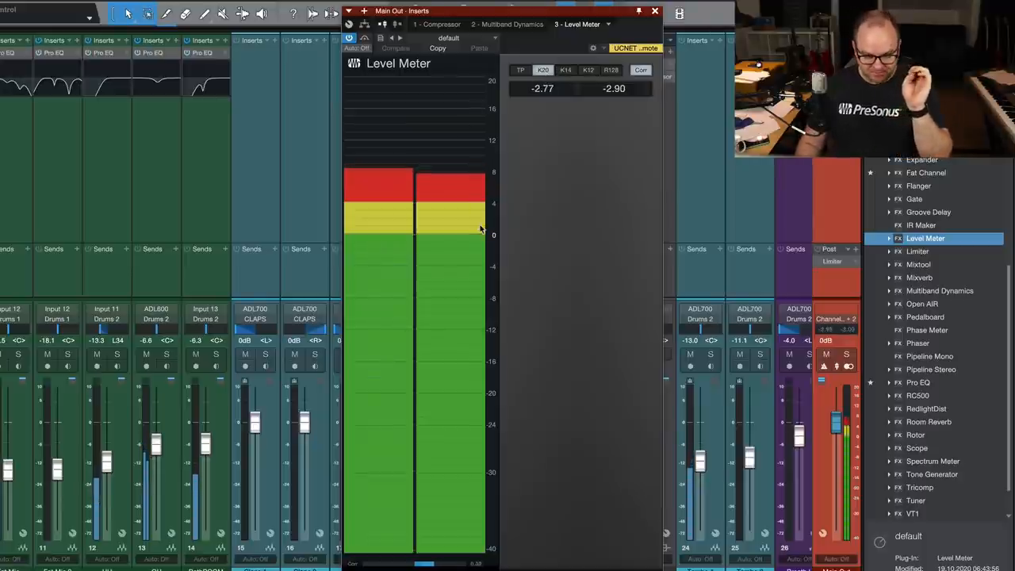
mouse_move(476, 218)
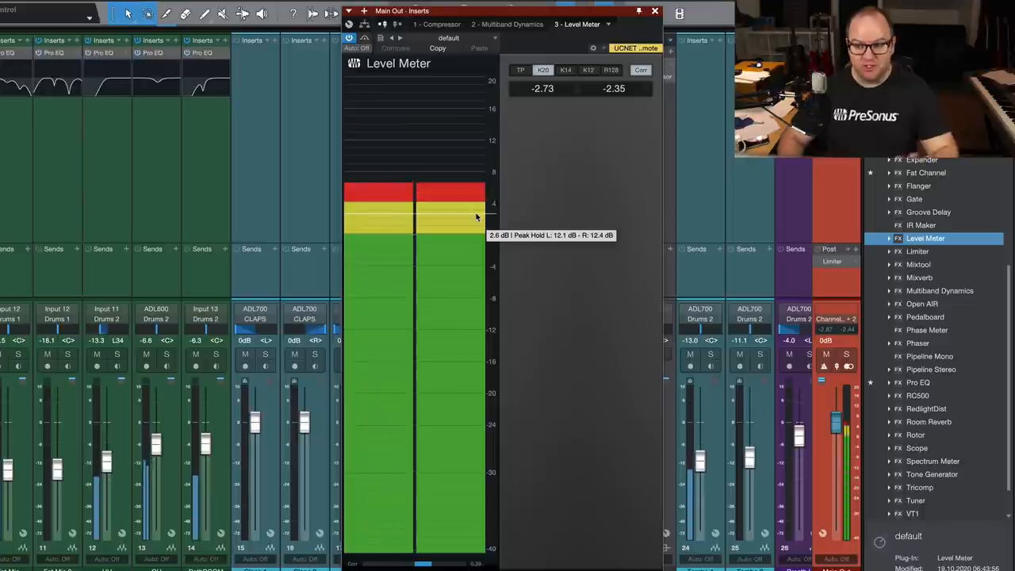